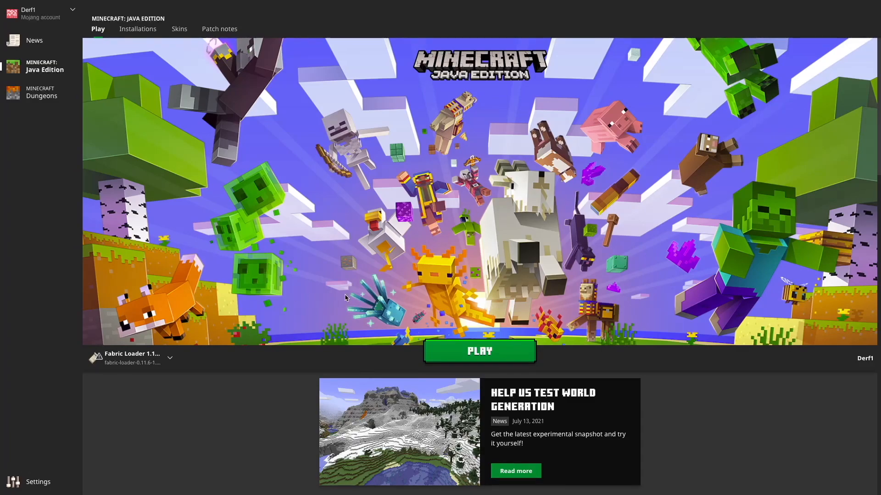
{"action": "mouse_move", "coordinate": [183, 336]}
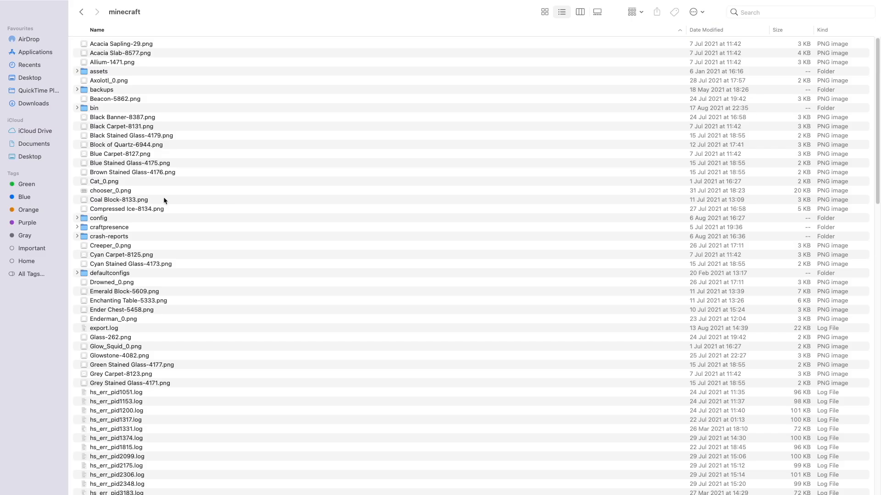
{"action": "mouse_move", "coordinate": [125, 227]}
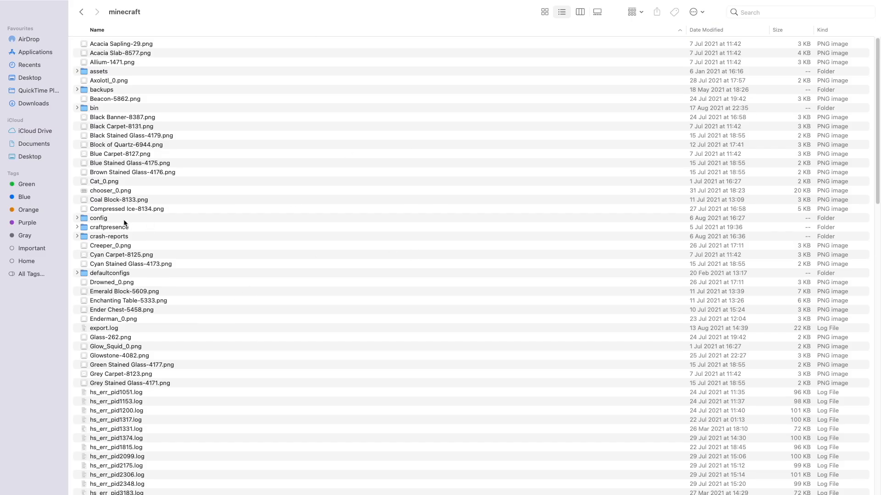
Scroll the Oracle download page and reveal its full web address
{"action": "scroll", "scroll_direction": "down", "scroll_amount": 3}
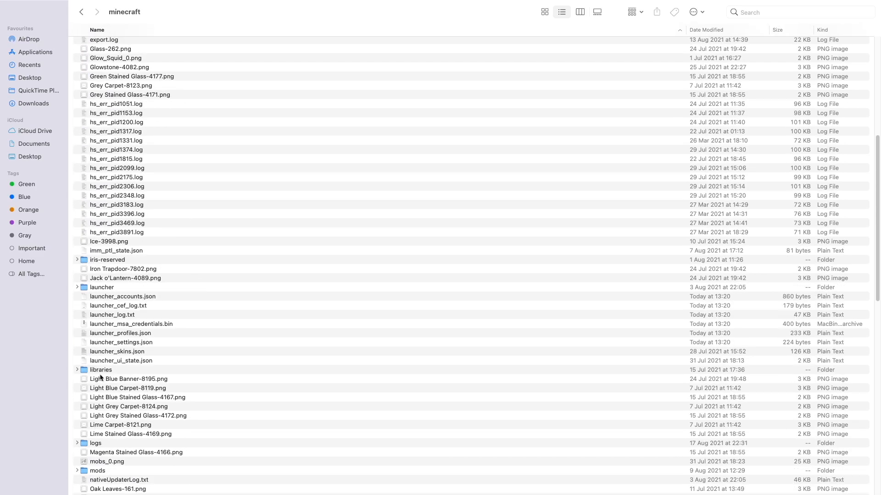
{"action": "double_click", "coordinate": [97, 471]}
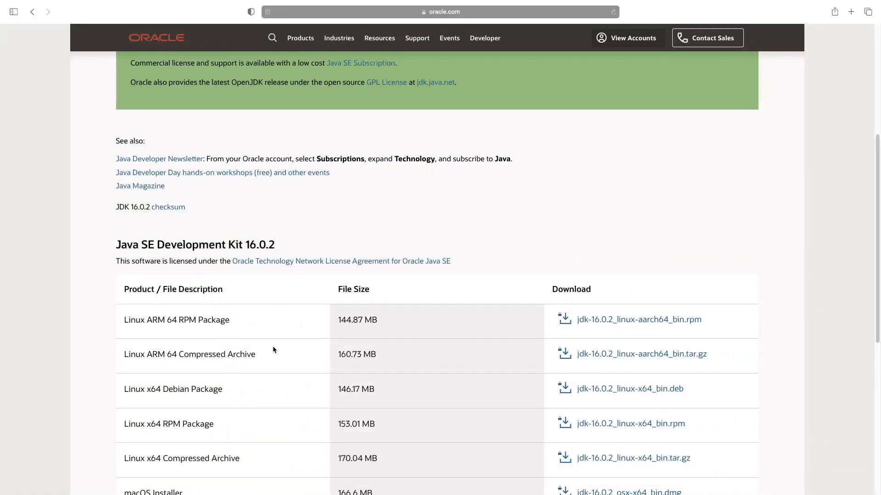
{"action": "left_click", "coordinate": [441, 11]}
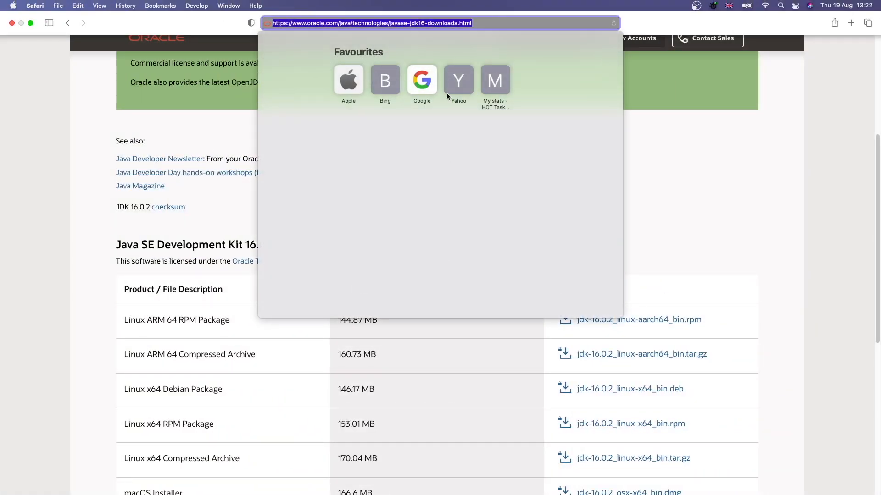
{"action": "left_click", "coordinate": [668, 221]}
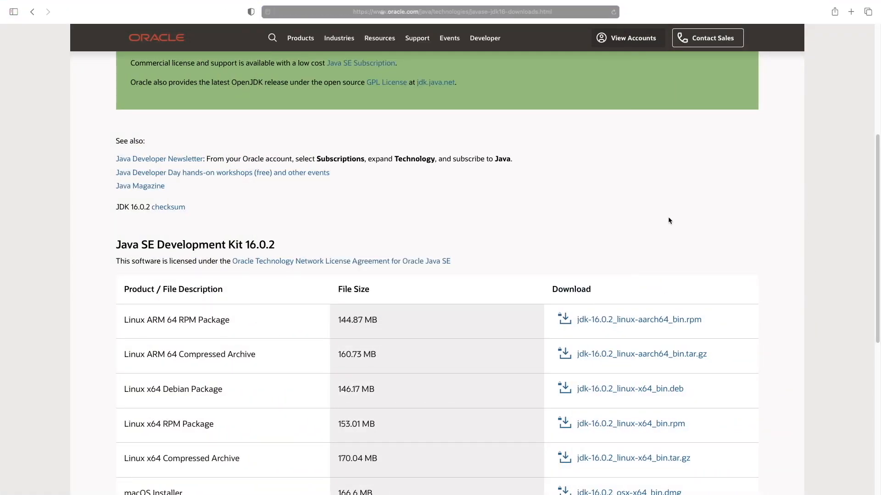
Scroll to the JDK 16.0.2 table and pick the macOS Installer jdk-16.0.2_osx-x64_bin.dmg link
{"action": "scroll", "scroll_direction": "down", "scroll_amount": 3}
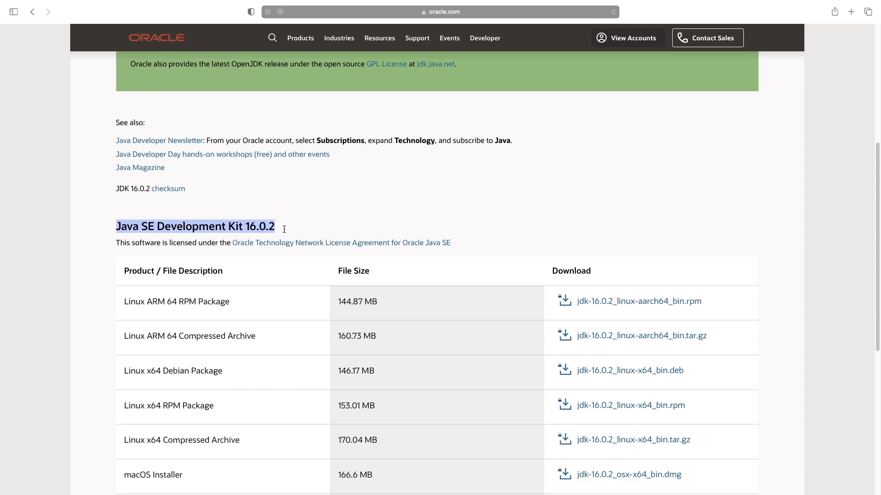
{"action": "scroll", "scroll_direction": "down", "scroll_amount": 3}
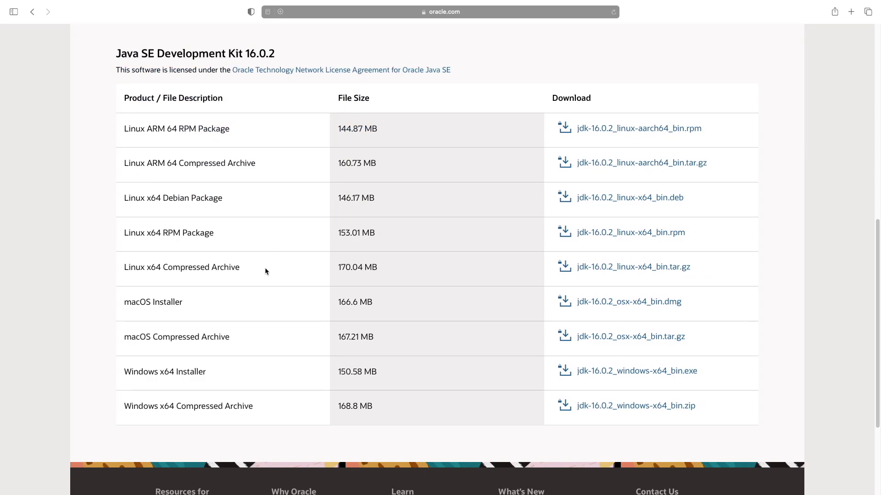
{"action": "double_click", "coordinate": [152, 302]}
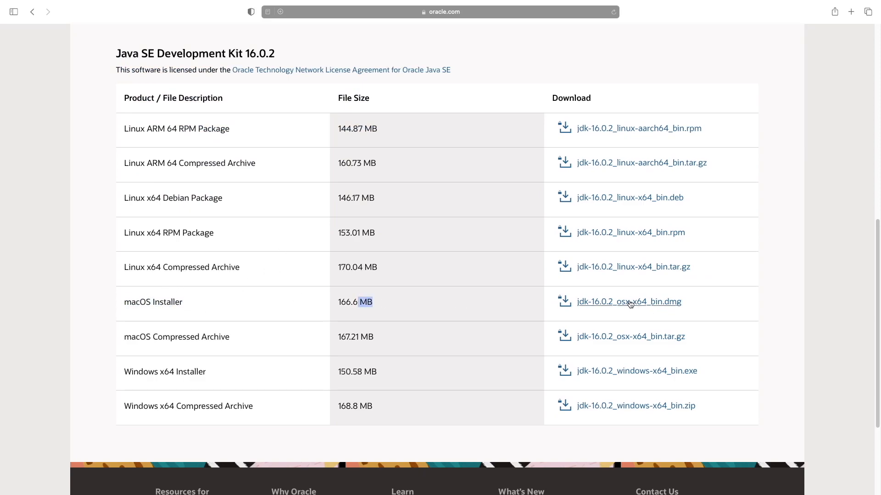
{"action": "left_click", "coordinate": [628, 301]}
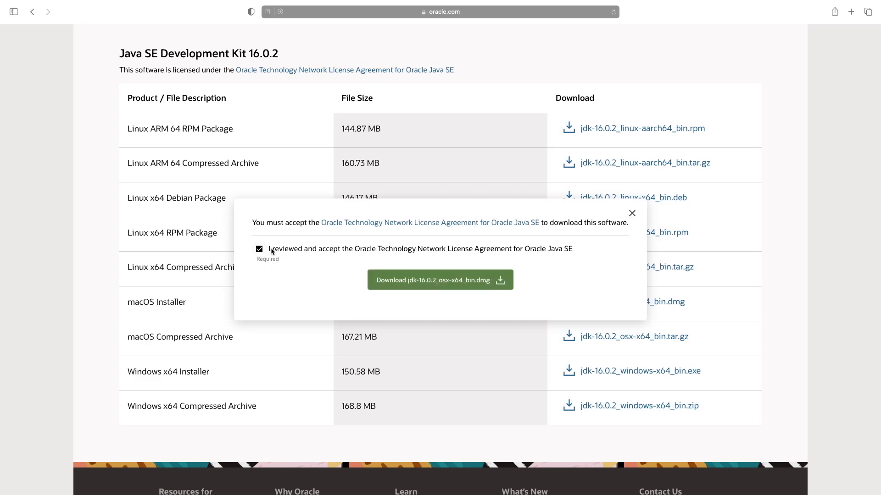
Accept the Oracle license and start downloading jdk-16.0.2_osx-x64_bin.dmg
{"action": "left_click", "coordinate": [440, 280]}
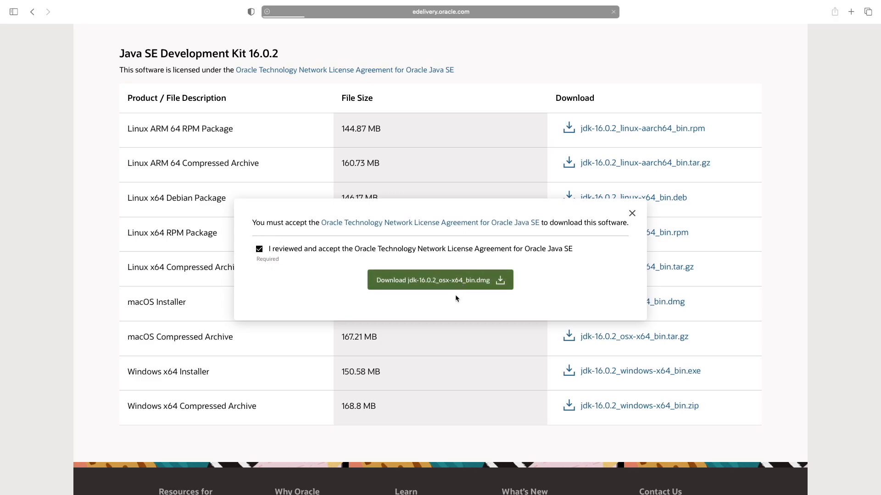
{"action": "left_click", "coordinate": [440, 280]}
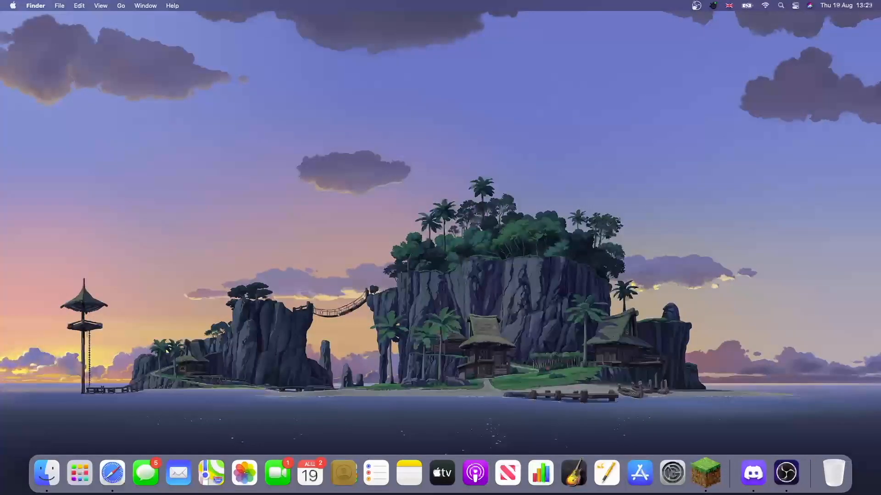
Mount jdk-16.0.2_osx-x64_bin.dmg from Downloads and launch the JDK 16.0.2 installer package
{"action": "left_click", "coordinate": [46, 472]}
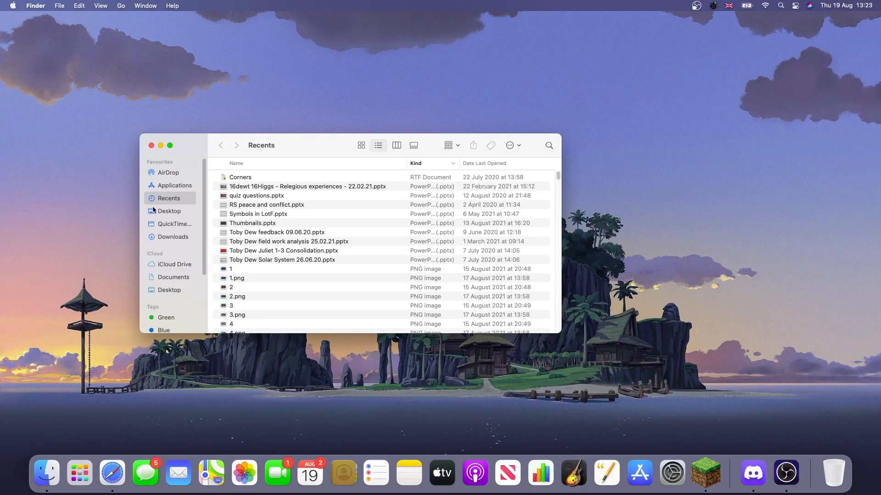
{"action": "left_click", "coordinate": [173, 237]}
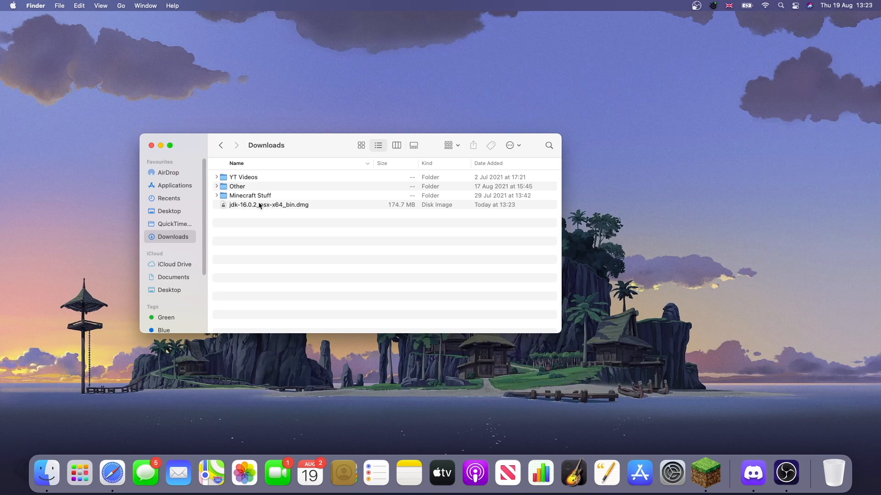
{"action": "double_click", "coordinate": [268, 205]}
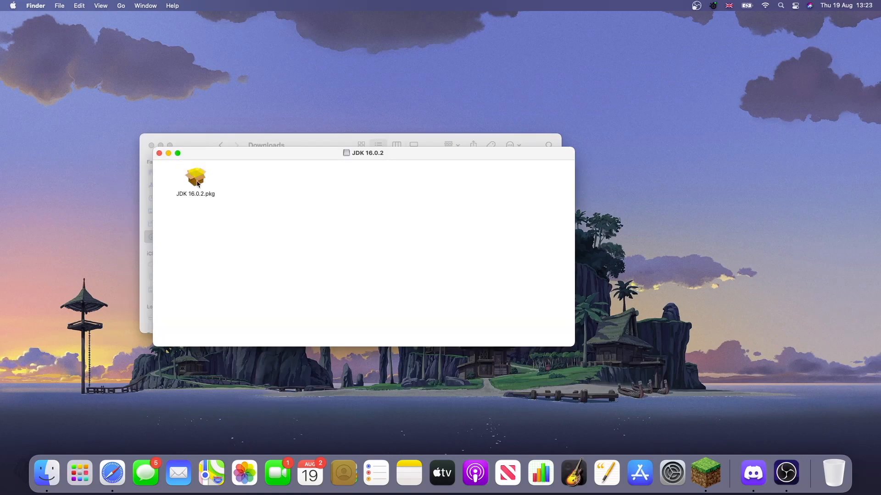
{"action": "left_click", "coordinate": [195, 177]}
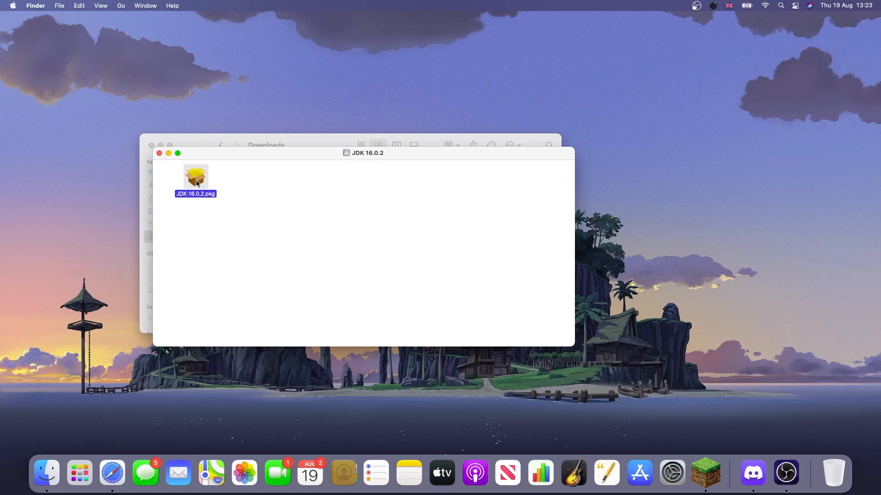
{"action": "double_click", "coordinate": [195, 175]}
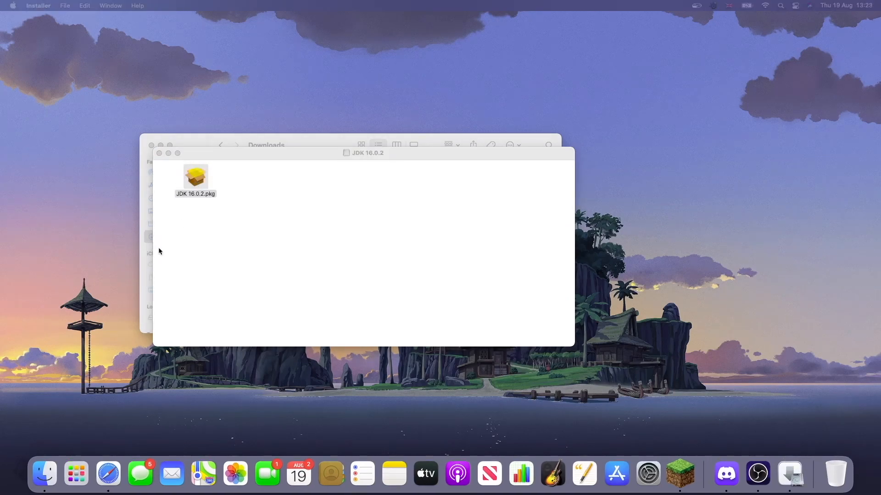
{"action": "double_click", "coordinate": [195, 177]}
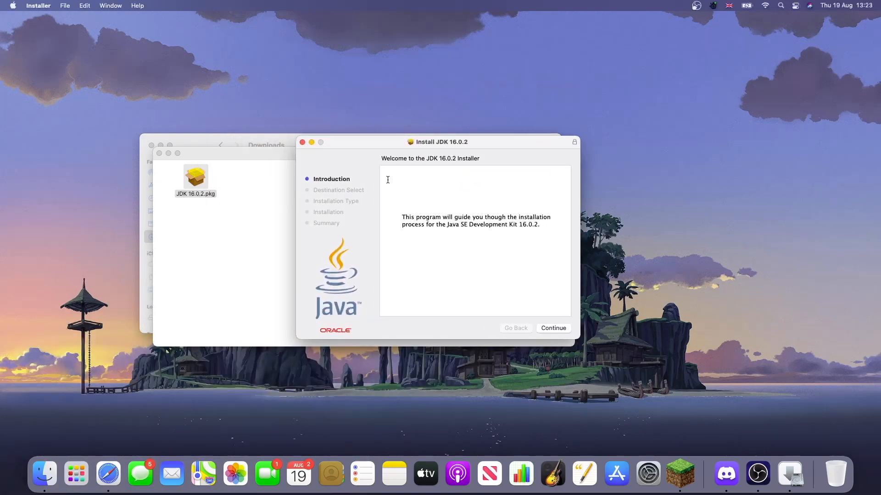
{"action": "mouse_move", "coordinate": [531, 330]}
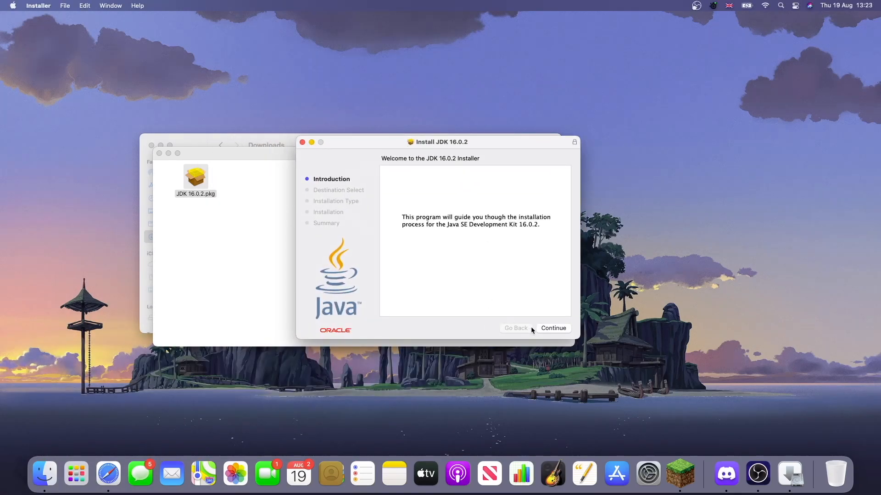
Continue, install and authorise JDK 16.0.2, then close the installer and disk image window
{"action": "left_click", "coordinate": [553, 328]}
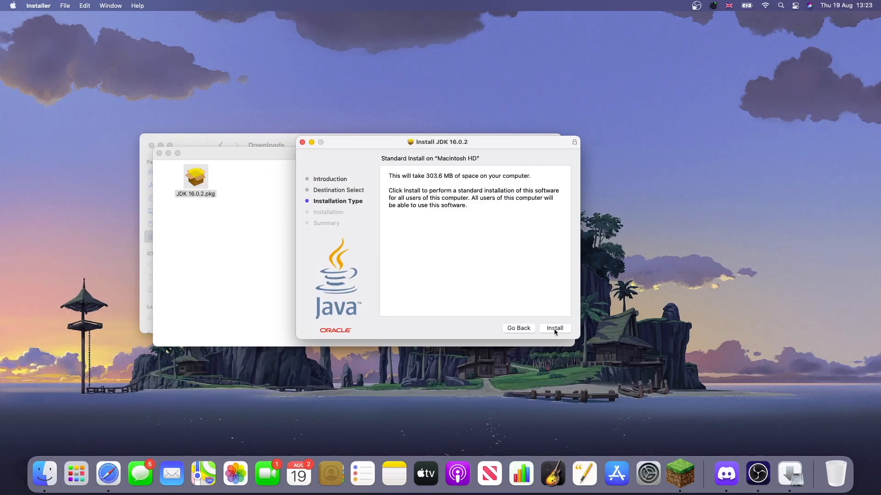
{"action": "left_click", "coordinate": [554, 328]}
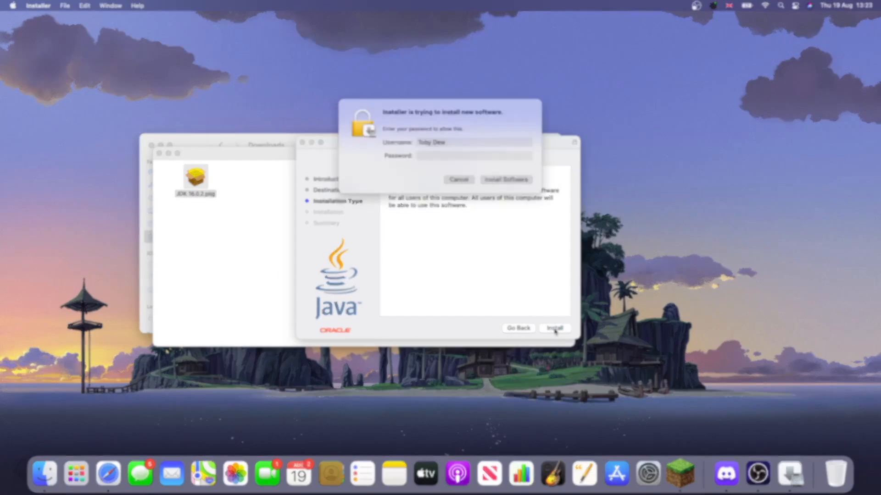
{"action": "left_click", "coordinate": [504, 180]}
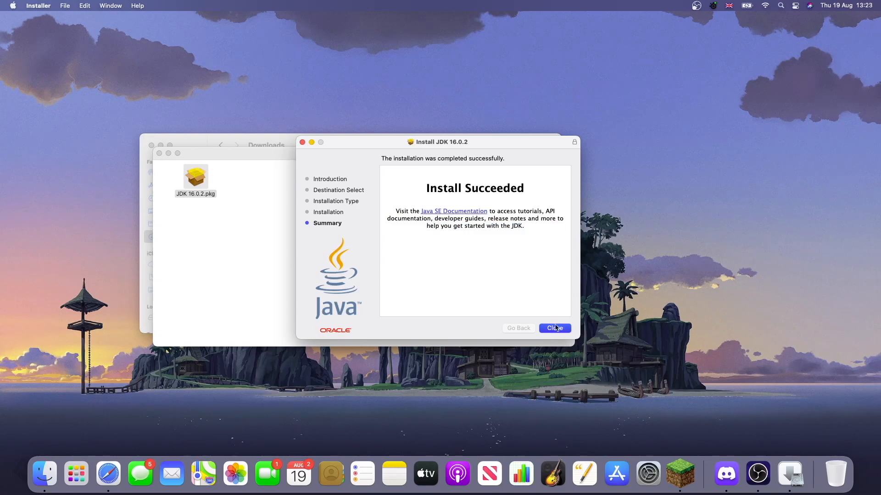
{"action": "left_click", "coordinate": [553, 328]}
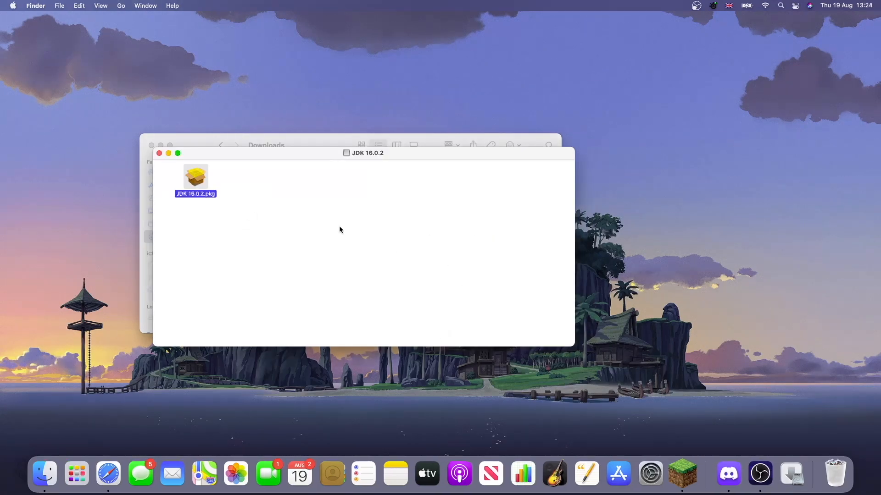
{"action": "left_click", "coordinate": [159, 153]}
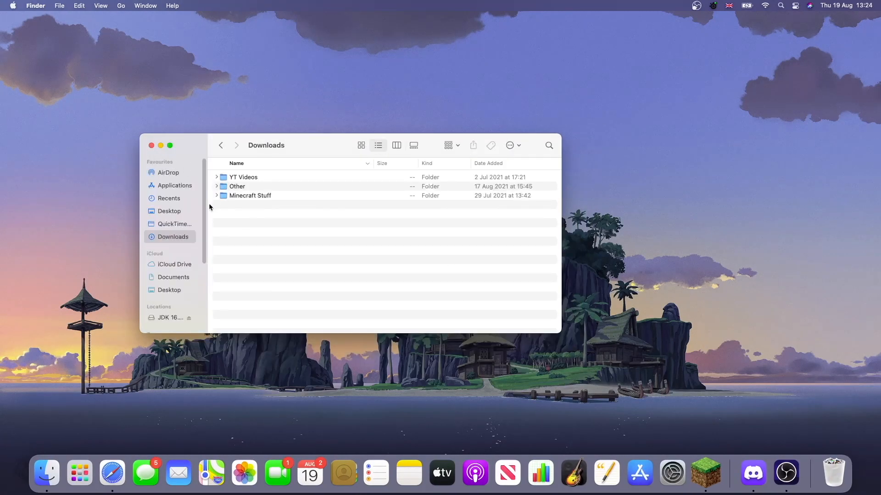